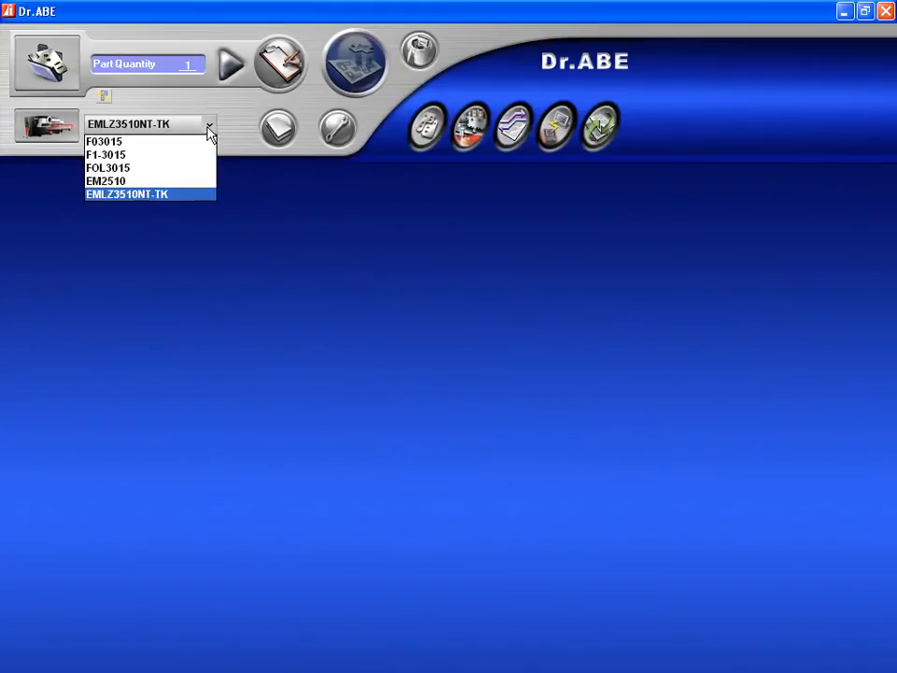
Choose the F1-3015 laser machine for the nesting job.
left_click(104, 153)
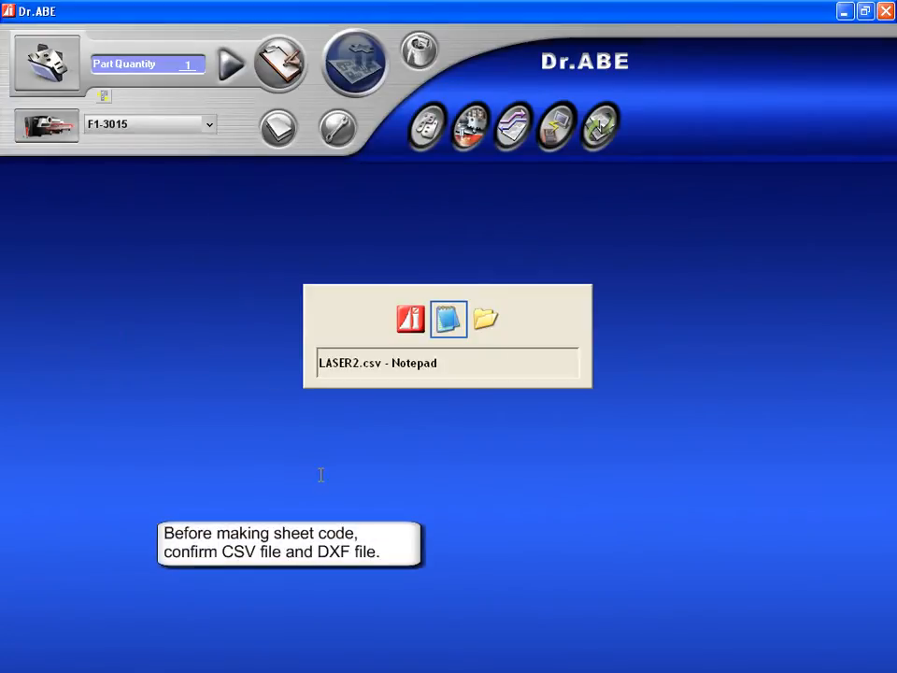
Bring up the LASER2.csv parts list and the DXF folder of part drawings side by side.
left_click(449, 318)
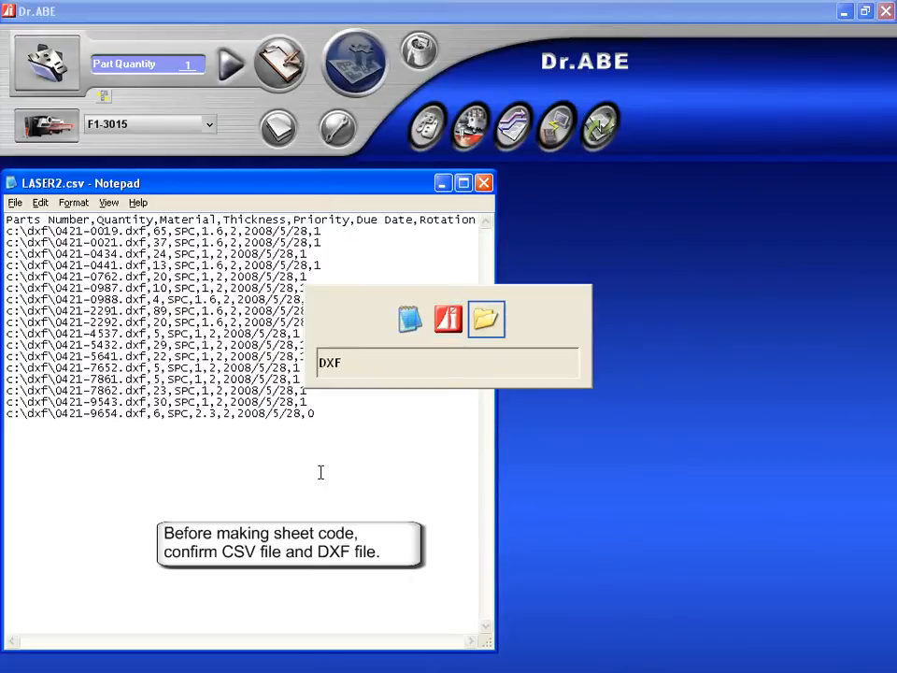
left_click(486, 318)
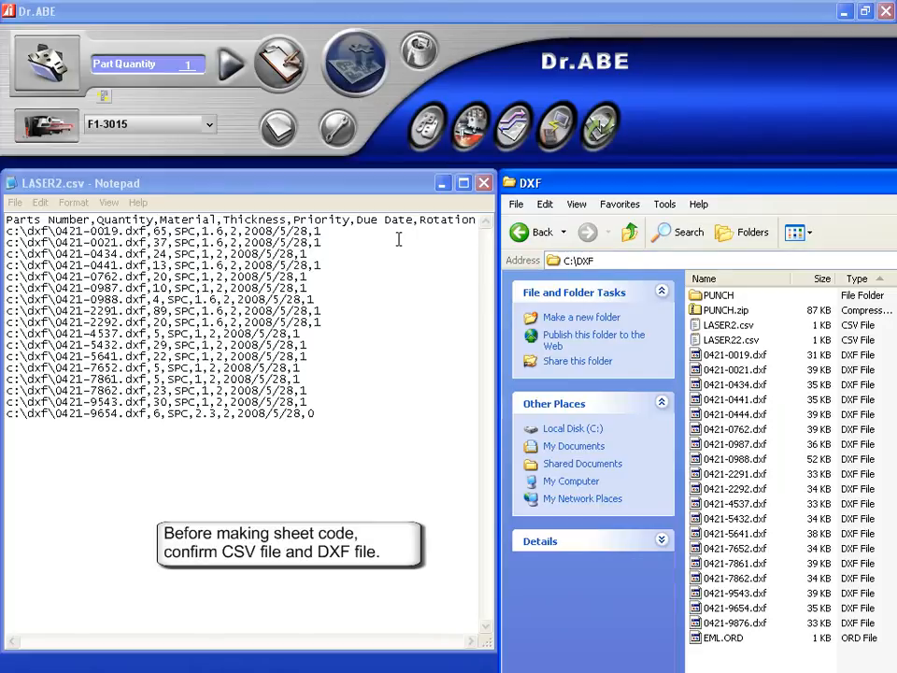
mouse_move(751, 387)
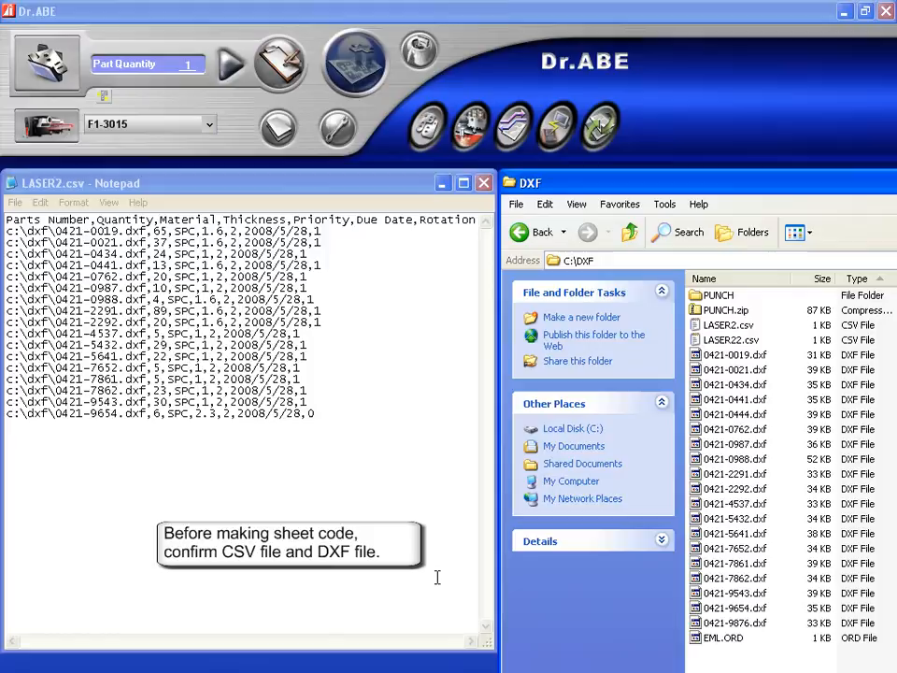
mouse_move(495, 222)
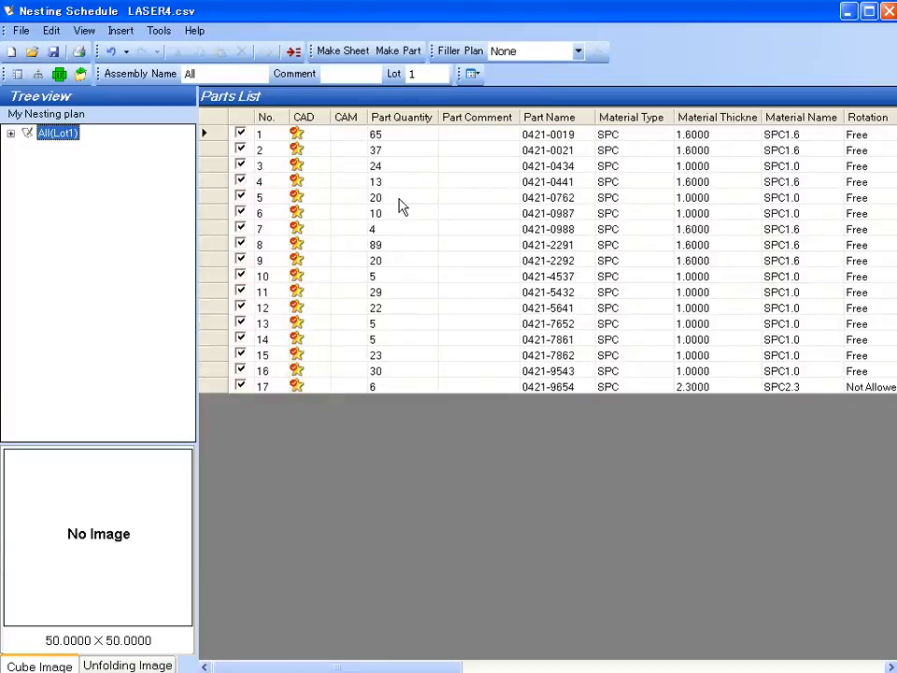
mouse_move(374, 224)
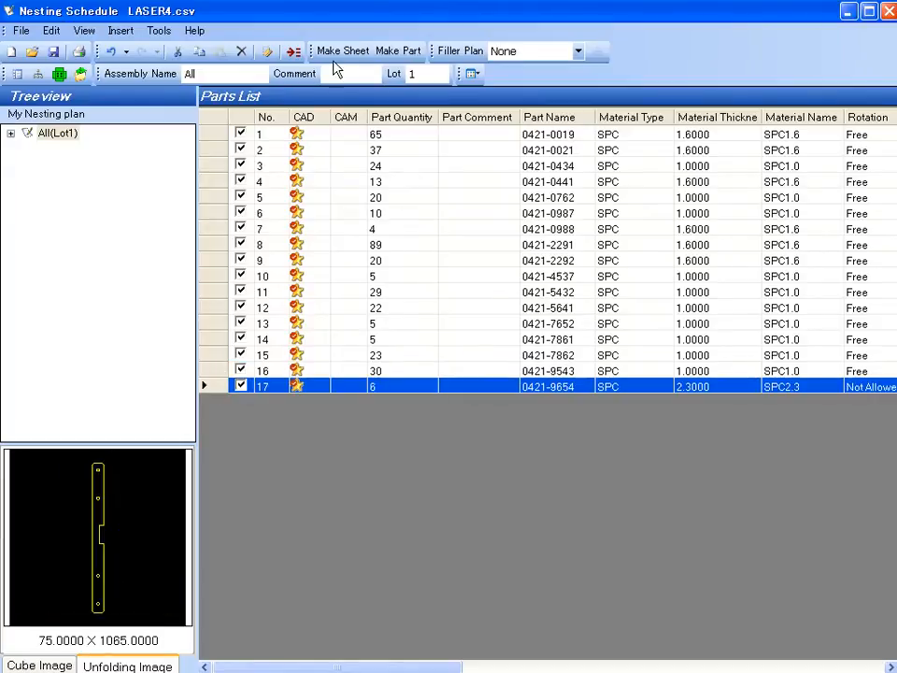
Run Make Sheet to nest the 17 checked SPC parts onto sheets.
left_click(343, 50)
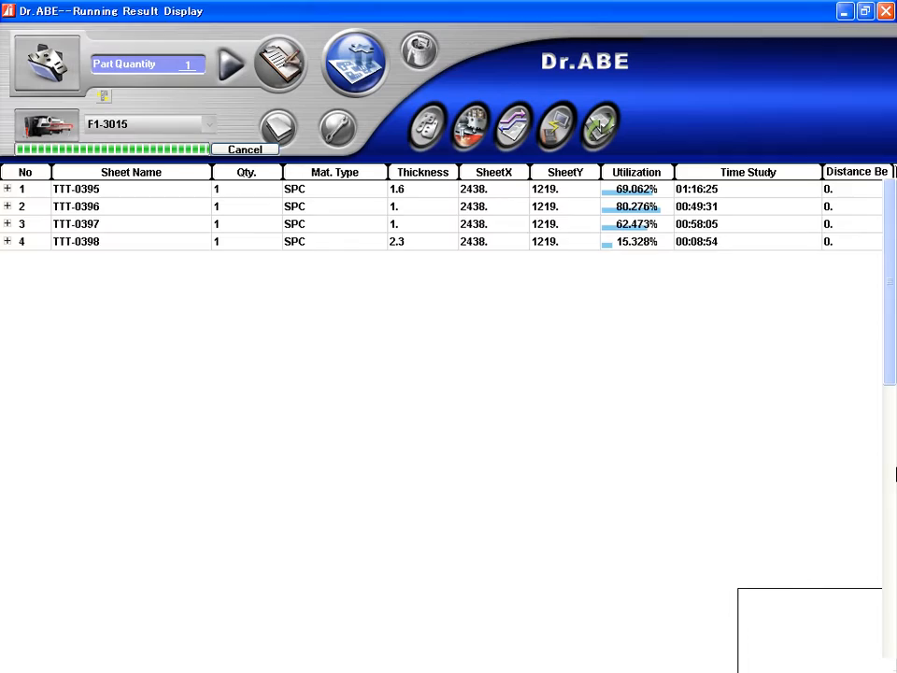
Show the nested layout of sheet TTT-0395 at 69.062% utilization and review the other sheets.
left_click(7, 189)
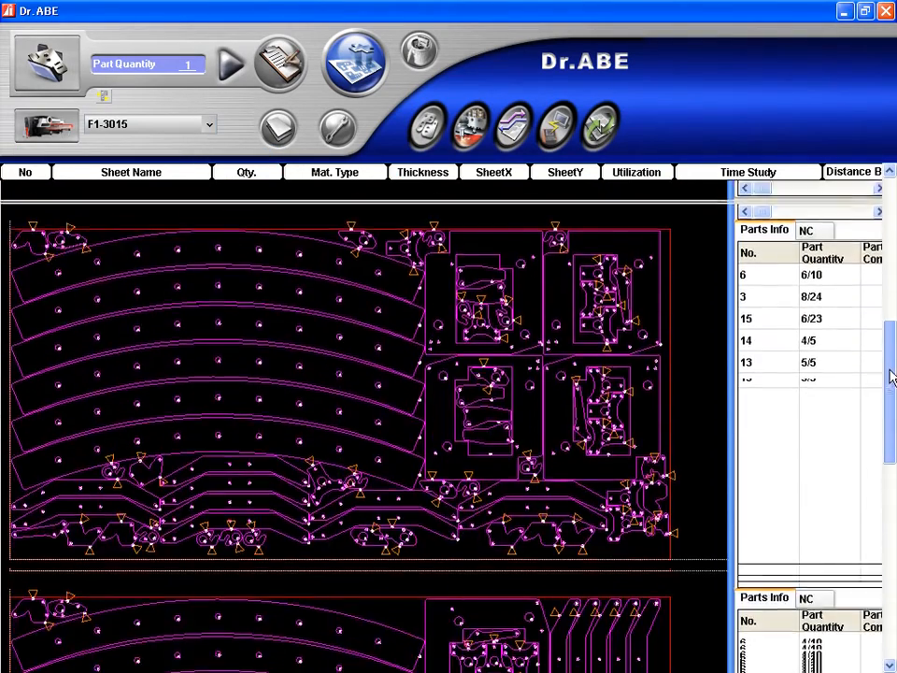
scroll("down", 3)
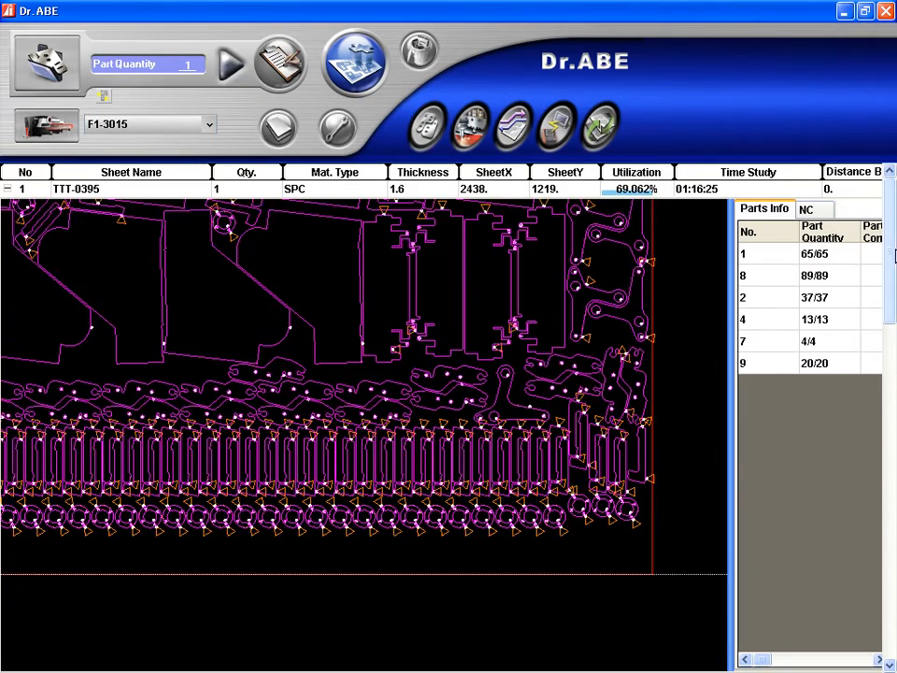
Zoom into sheet TTT-0400 to inspect the joints on its nested parts.
right_click(392, 299)
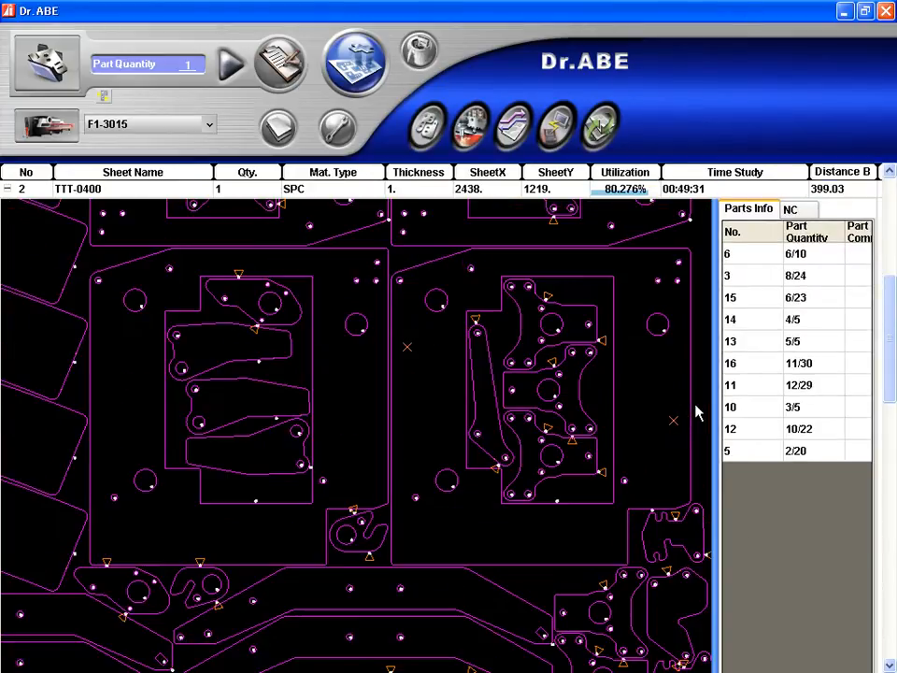
mouse_move(561, 332)
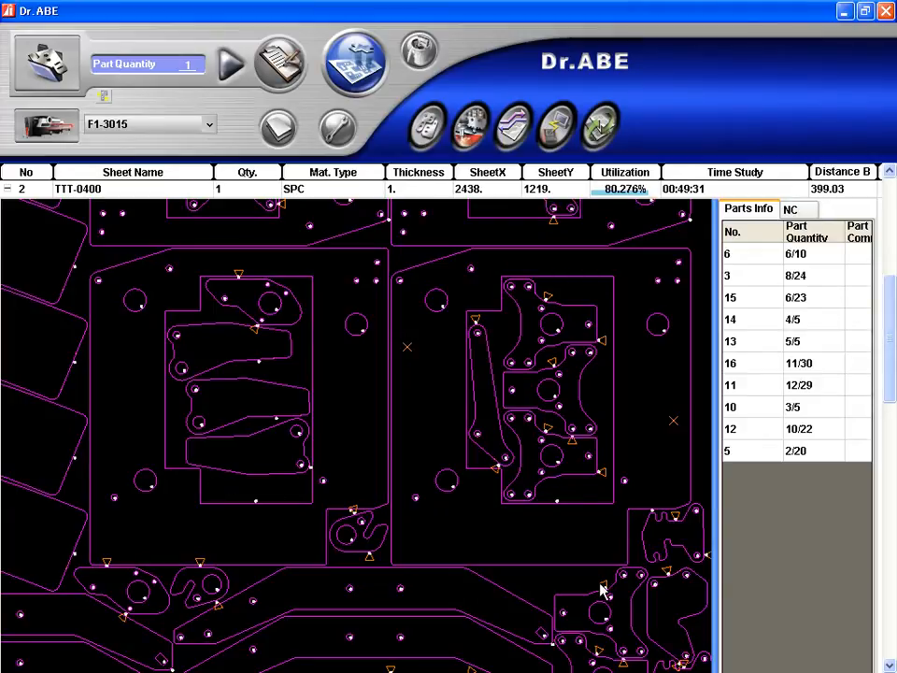
mouse_move(490, 355)
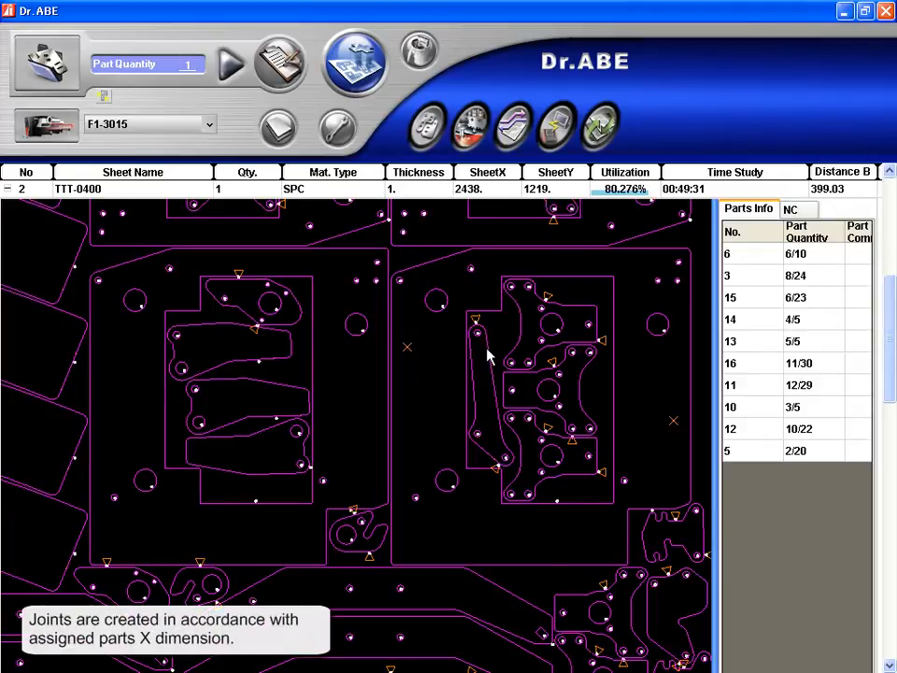
mouse_move(420, 396)
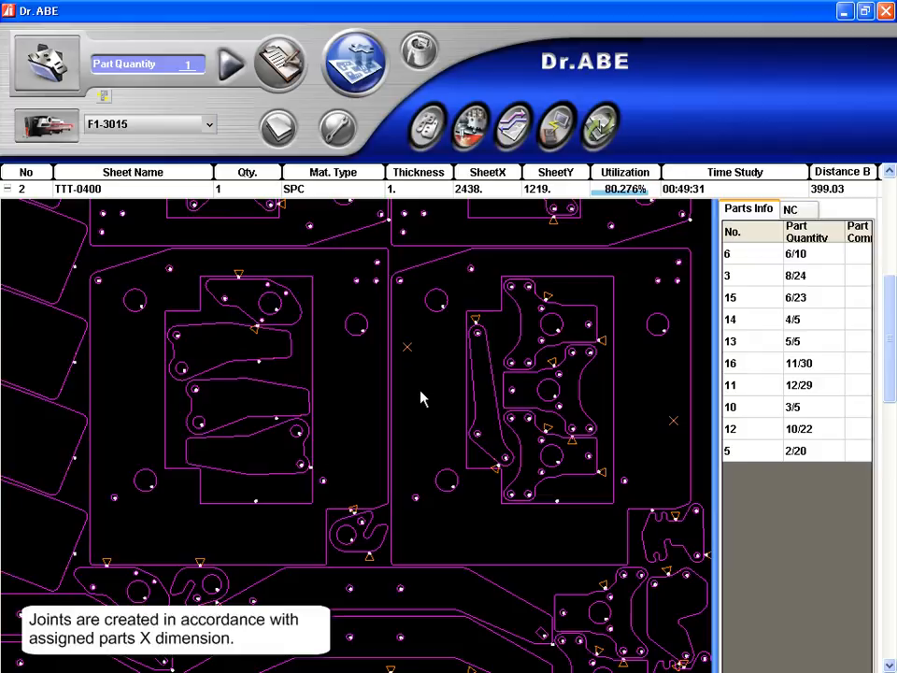
right_click(418, 398)
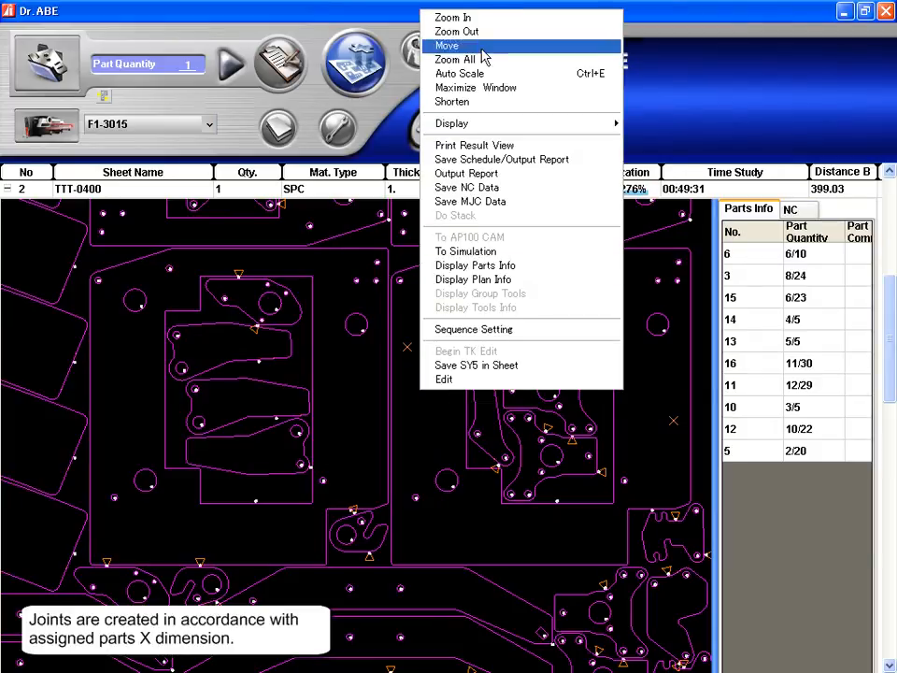
left_click(460, 73)
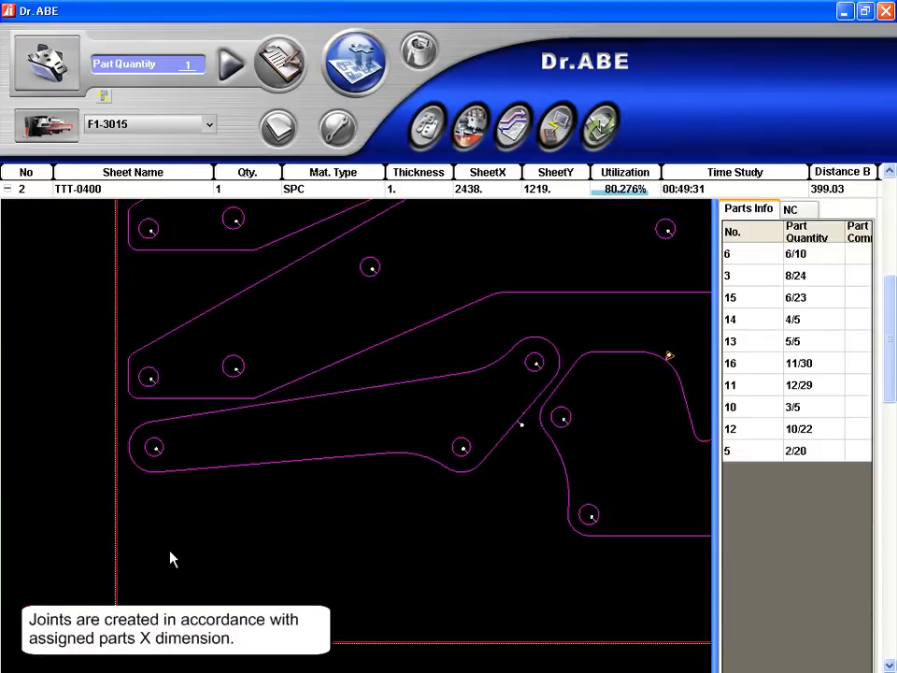
mouse_move(397, 484)
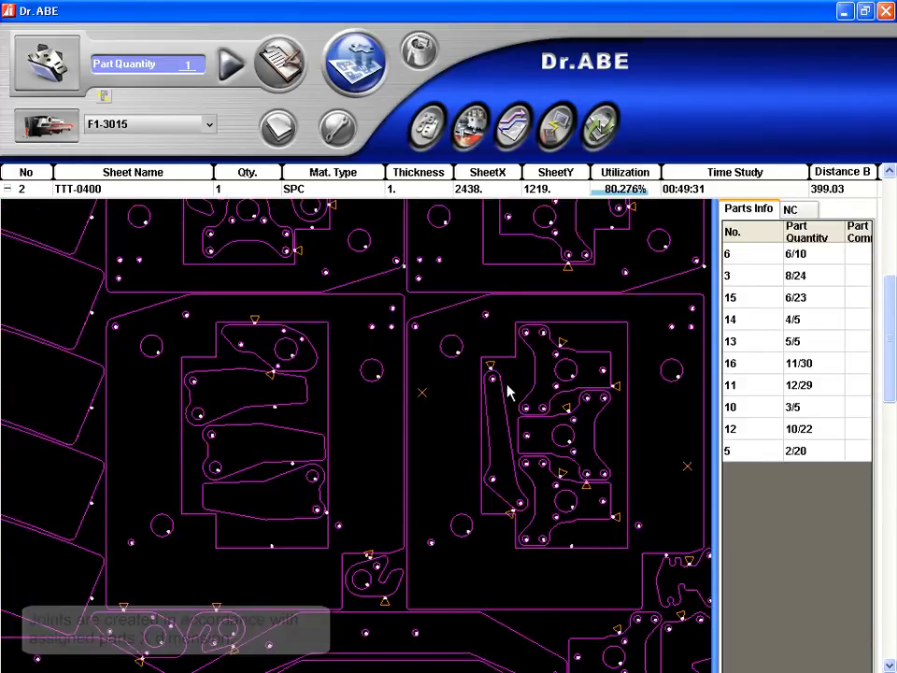
mouse_move(514, 505)
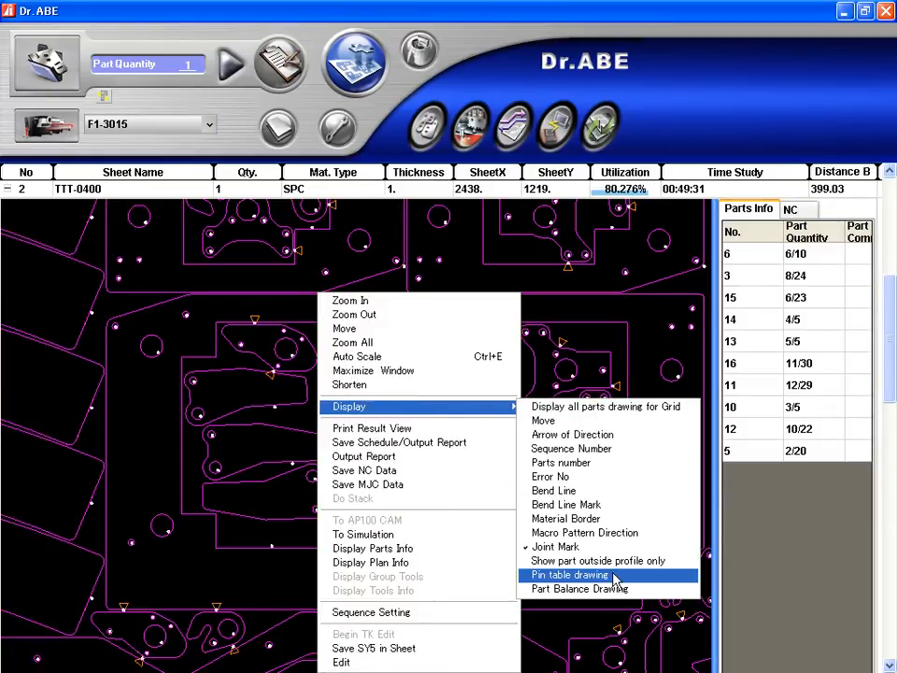
Overlay the pin table on sheet TTT-0400, then show only part outside profiles.
left_click(568, 576)
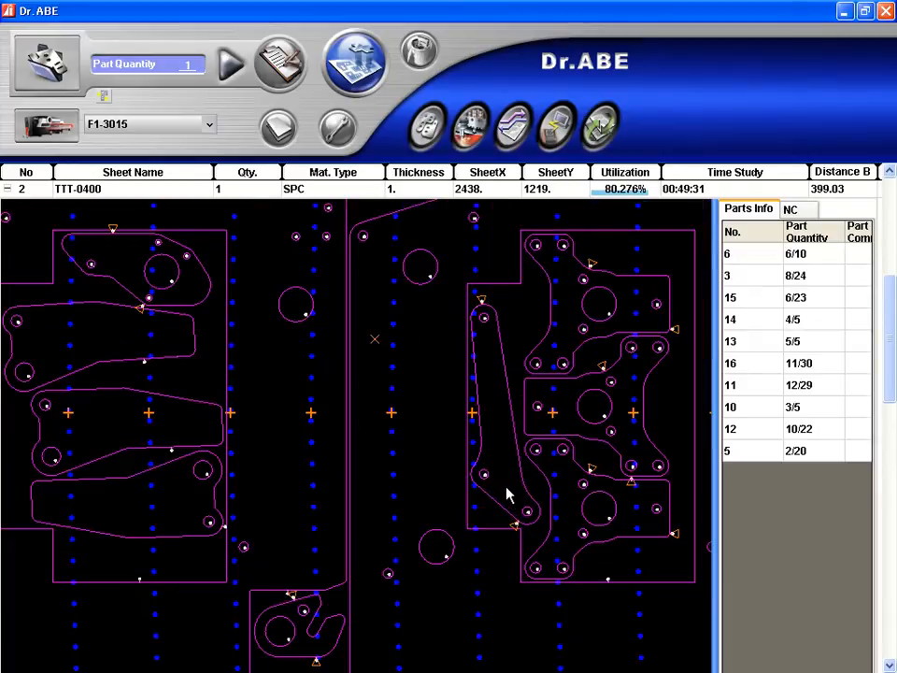
mouse_move(153, 546)
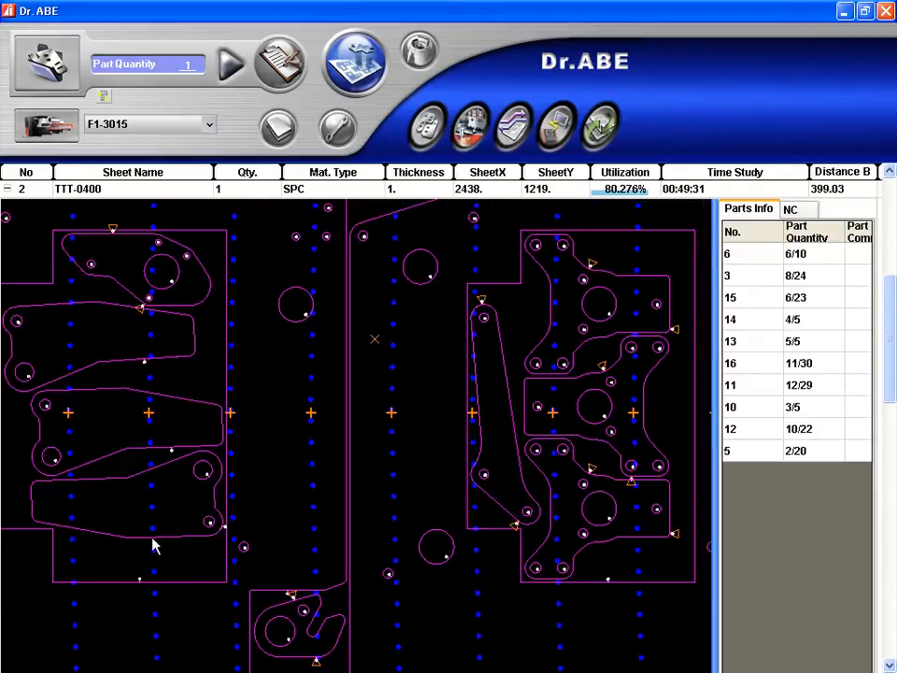
mouse_move(508, 477)
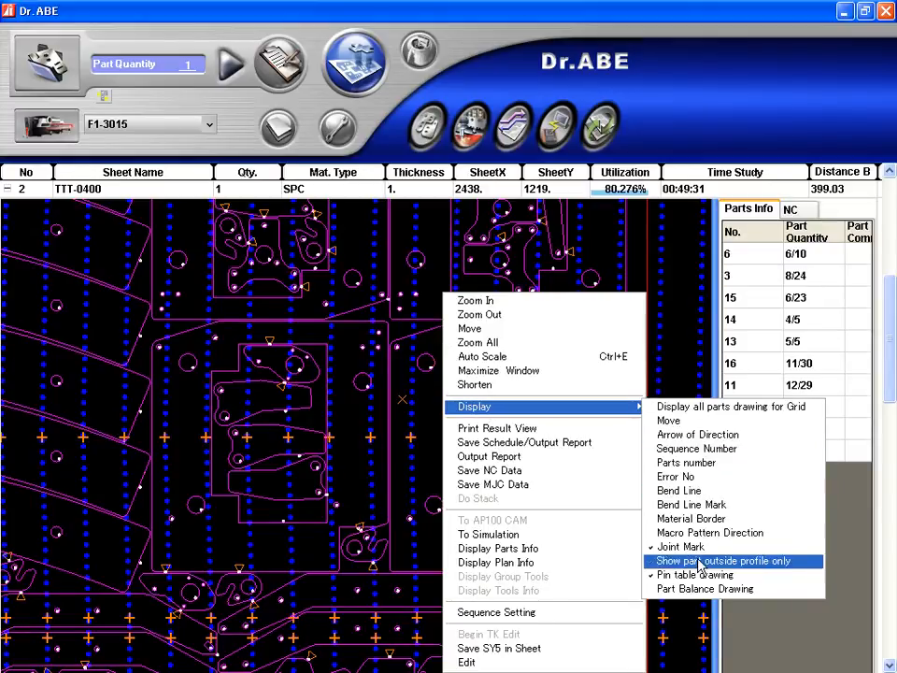
left_click(724, 561)
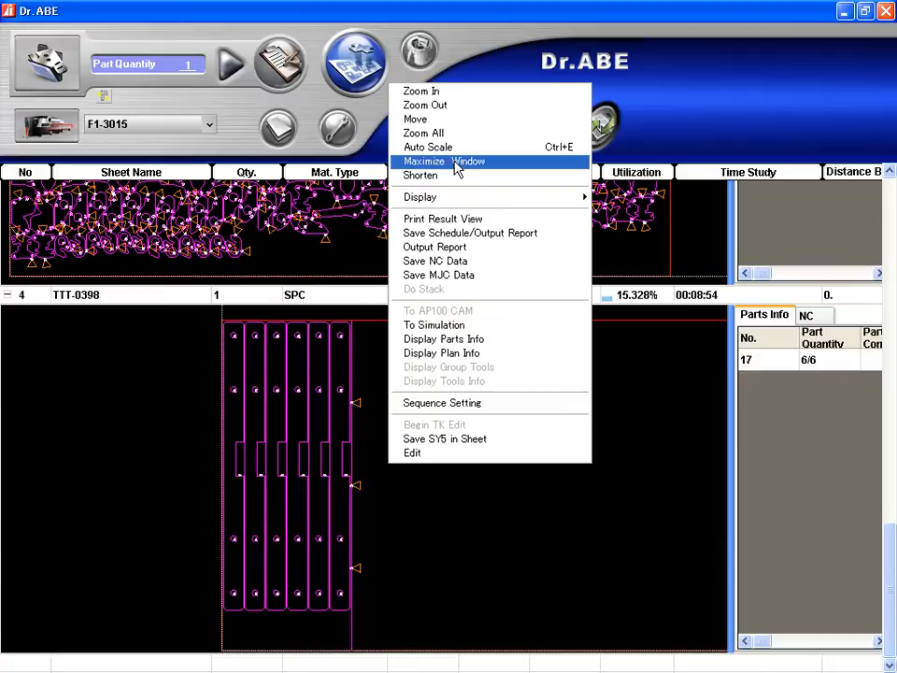
Maximize sheet TTT-0398 to view its six long parts, notch lead-ins and remnant.
left_click(426, 146)
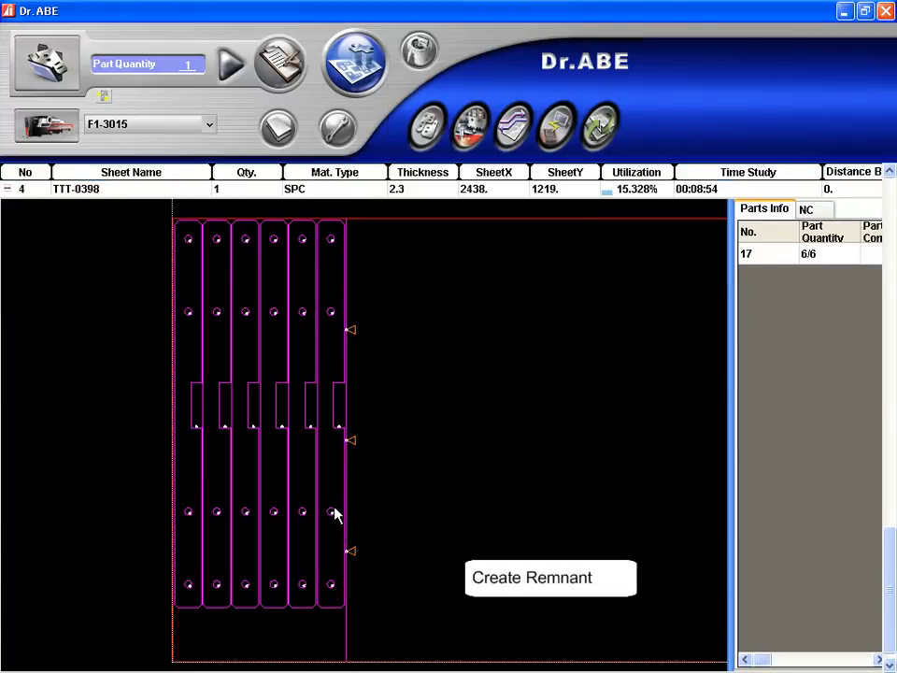
mouse_move(352, 474)
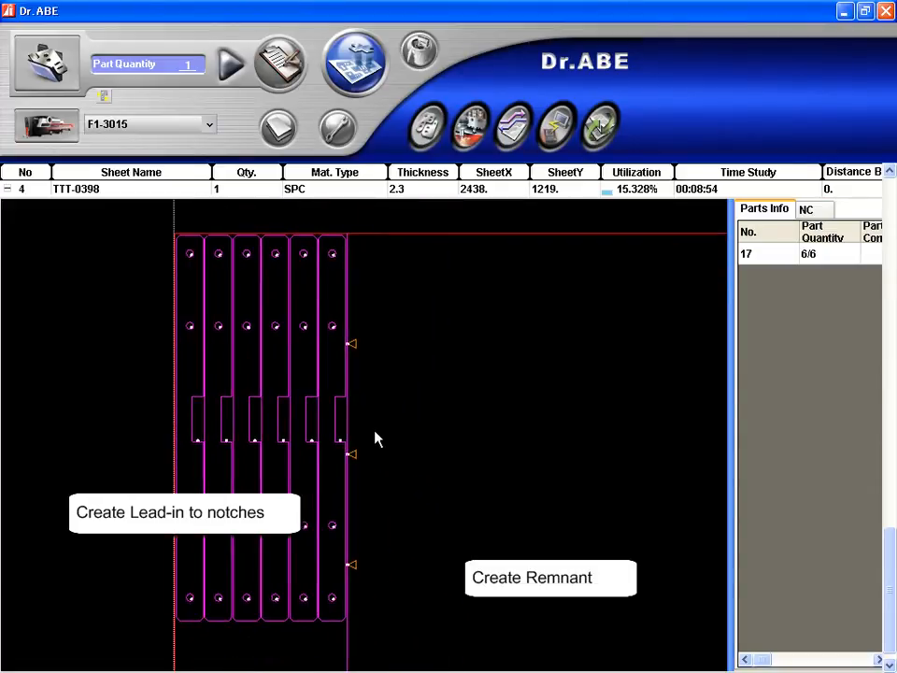
mouse_move(397, 441)
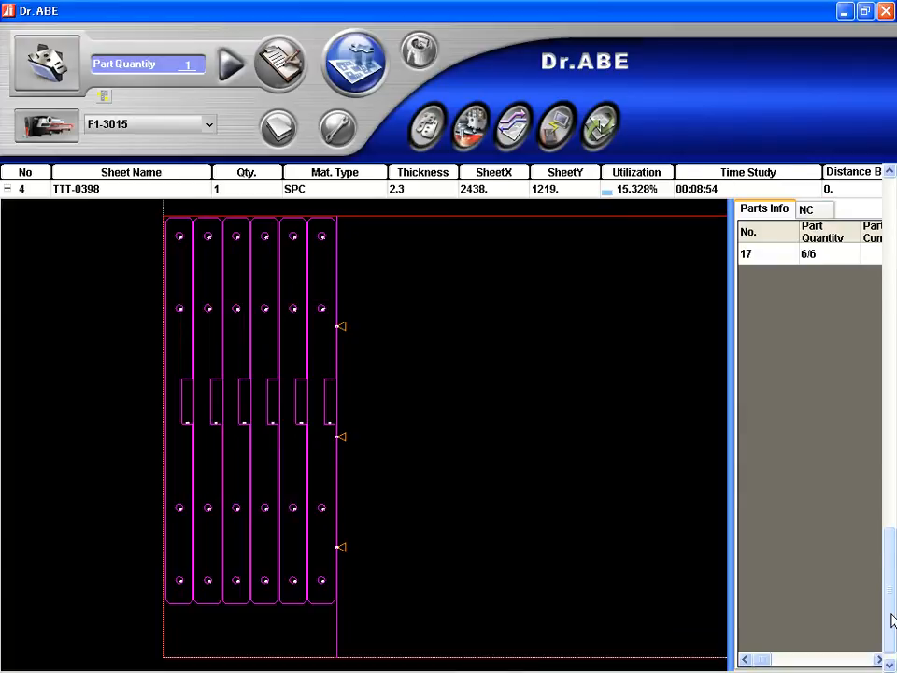
scroll("up", 3)
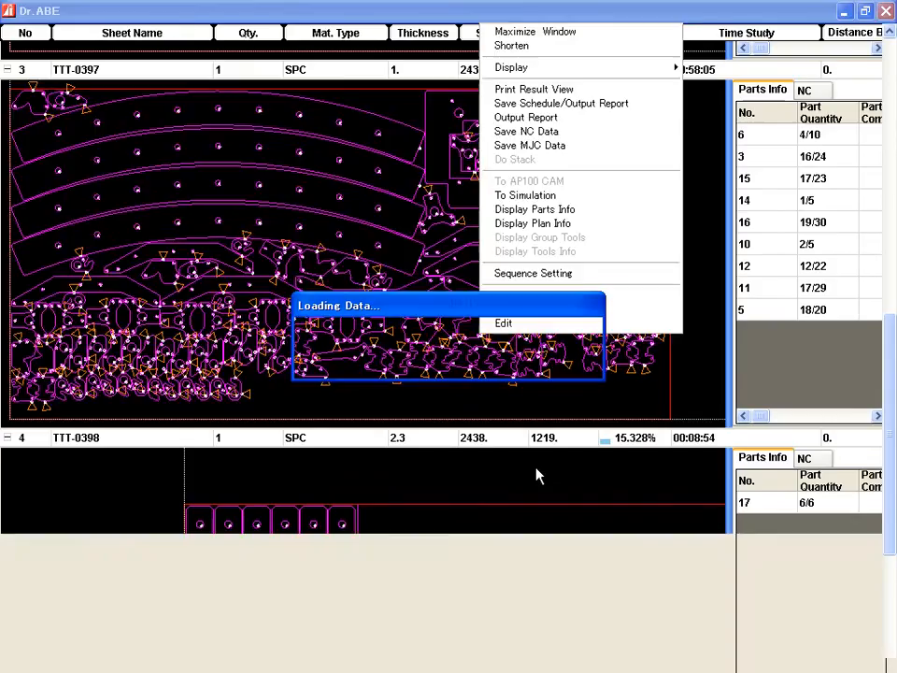
Edit the lead-in of part 0421-0434 on sheet TTT-0397 and accept it.
left_click(505, 321)
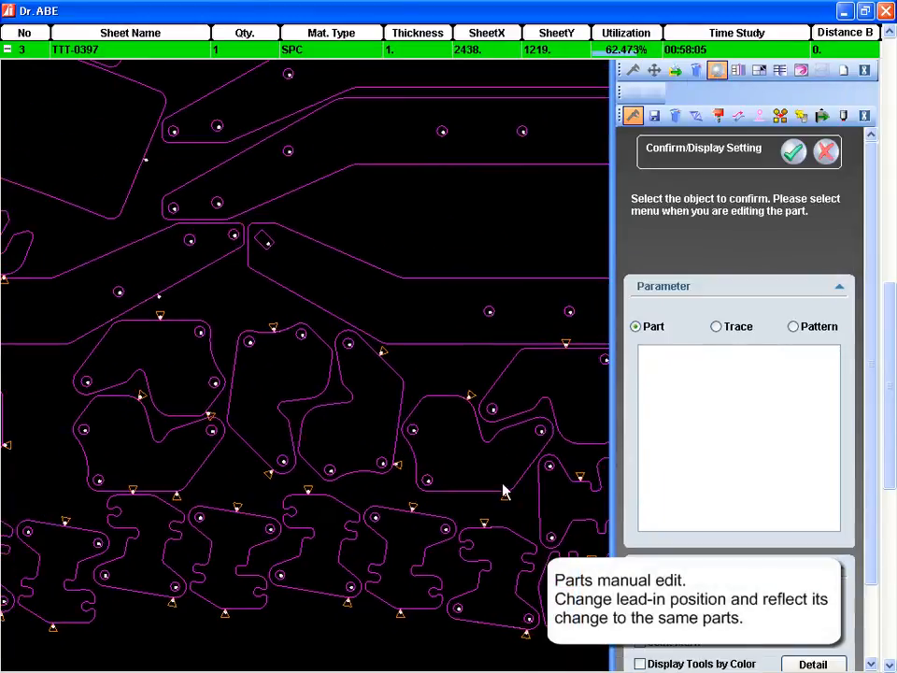
left_click(346, 411)
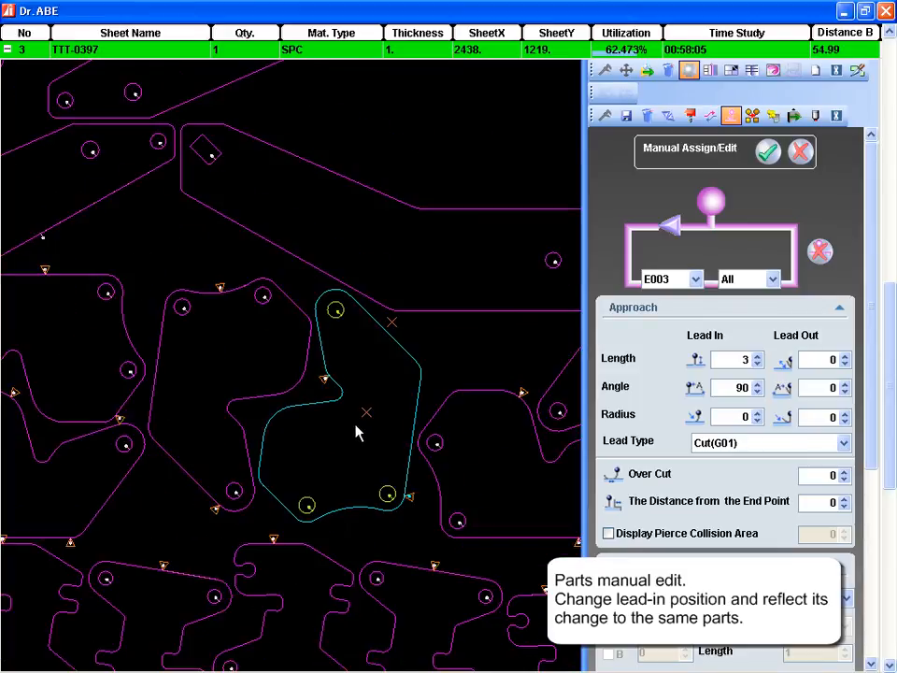
left_click(768, 150)
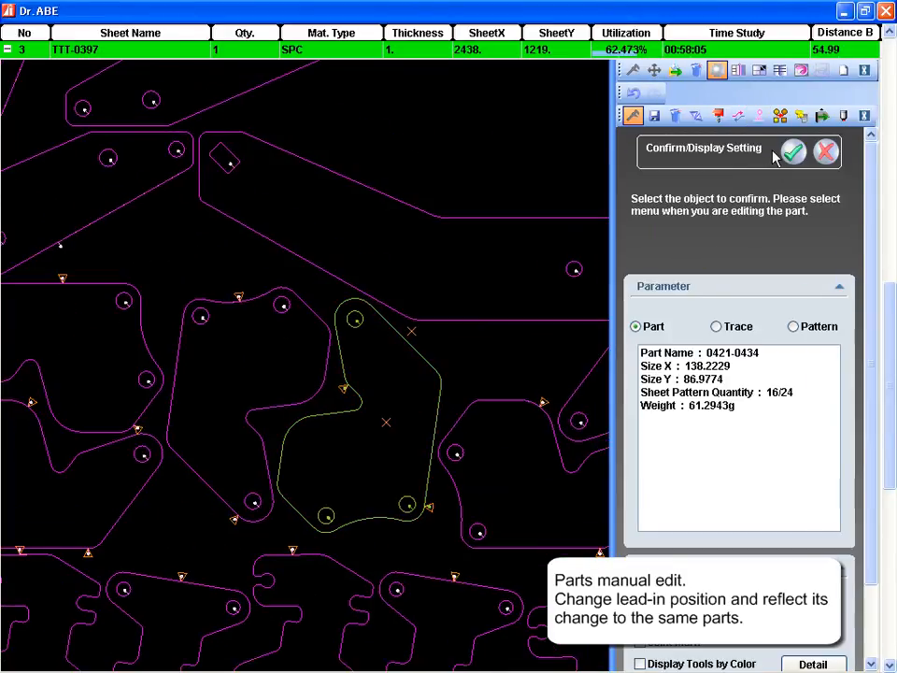
left_click(792, 151)
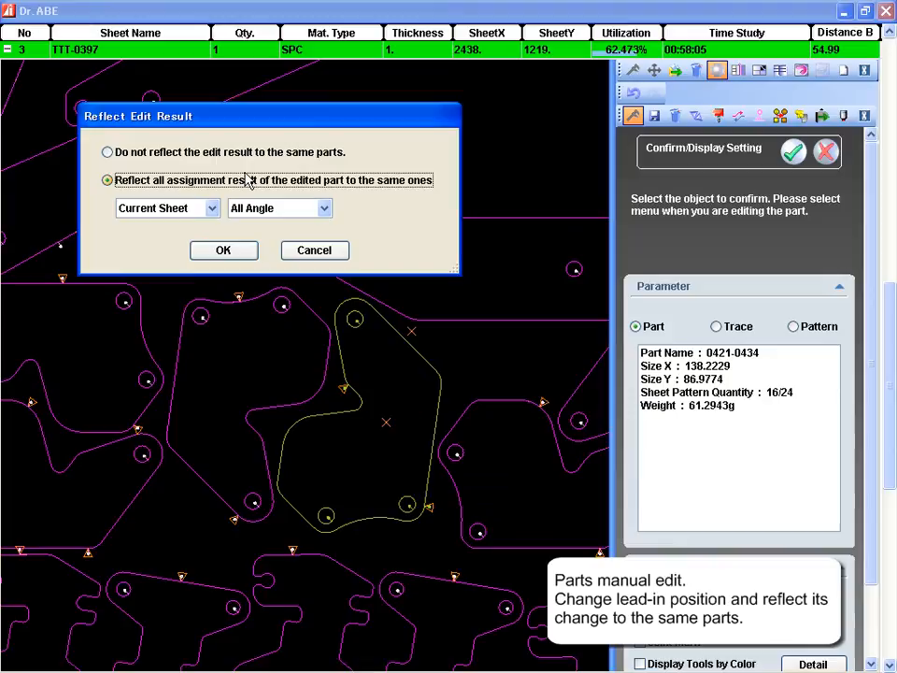
Reflect the edit to all matching parts on the current sheet at every angle.
left_click(213, 208)
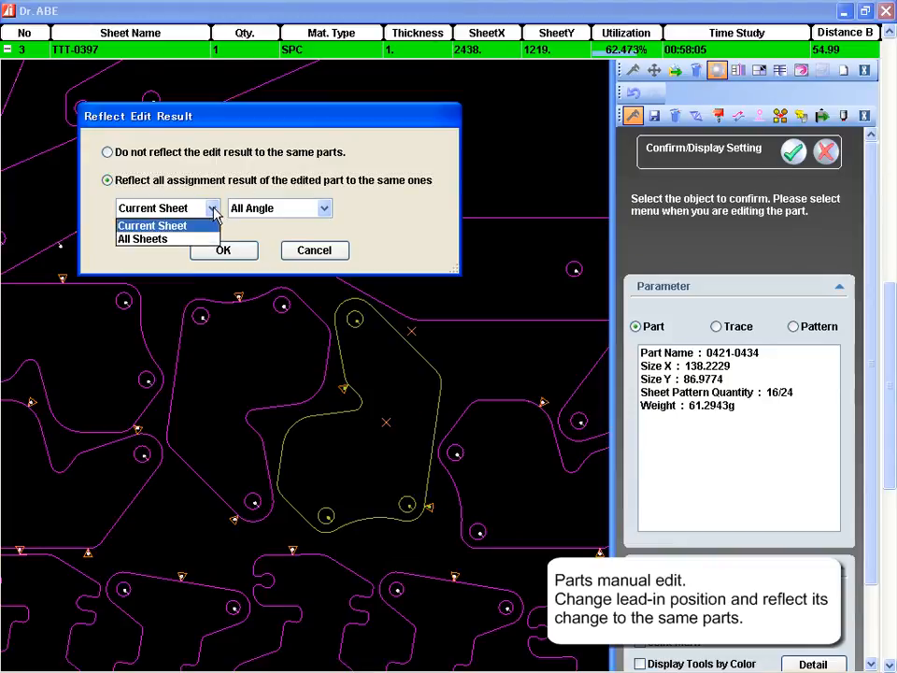
left_click(325, 207)
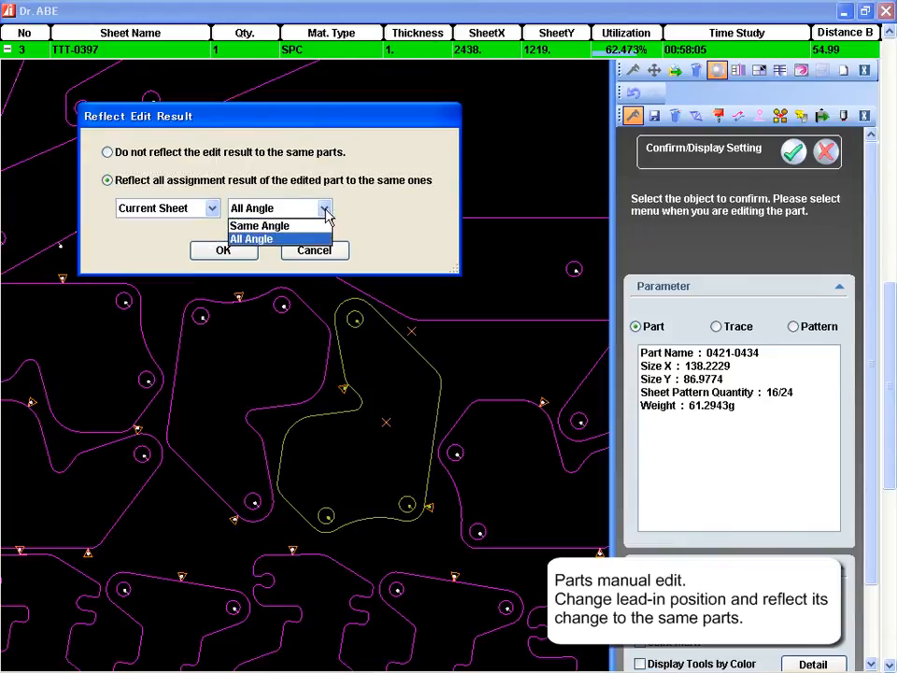
left_click(225, 250)
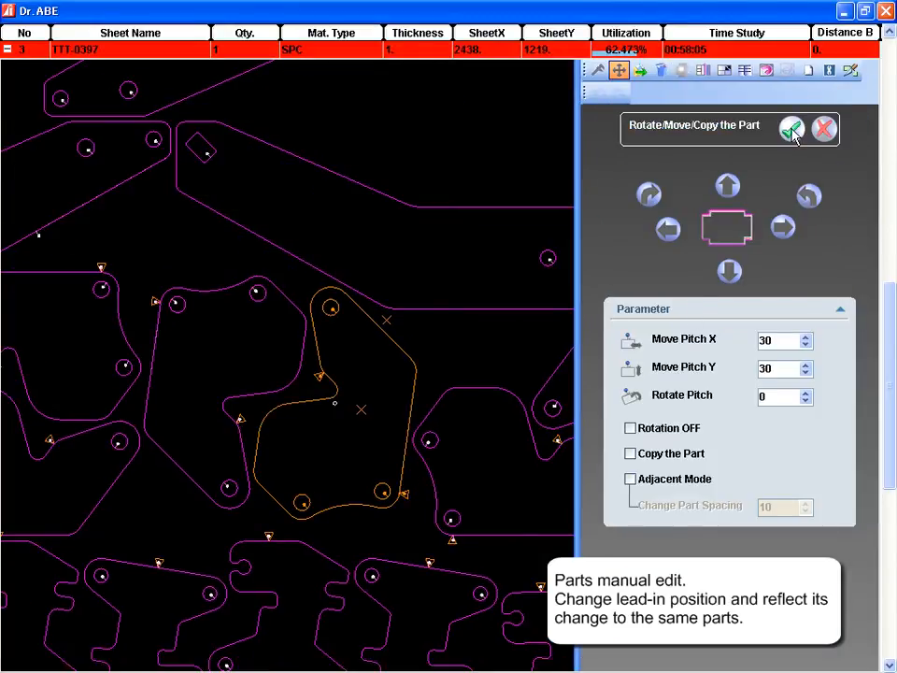
Keep part 0421-0434's new position despite the out-of-material warning.
left_click(792, 129)
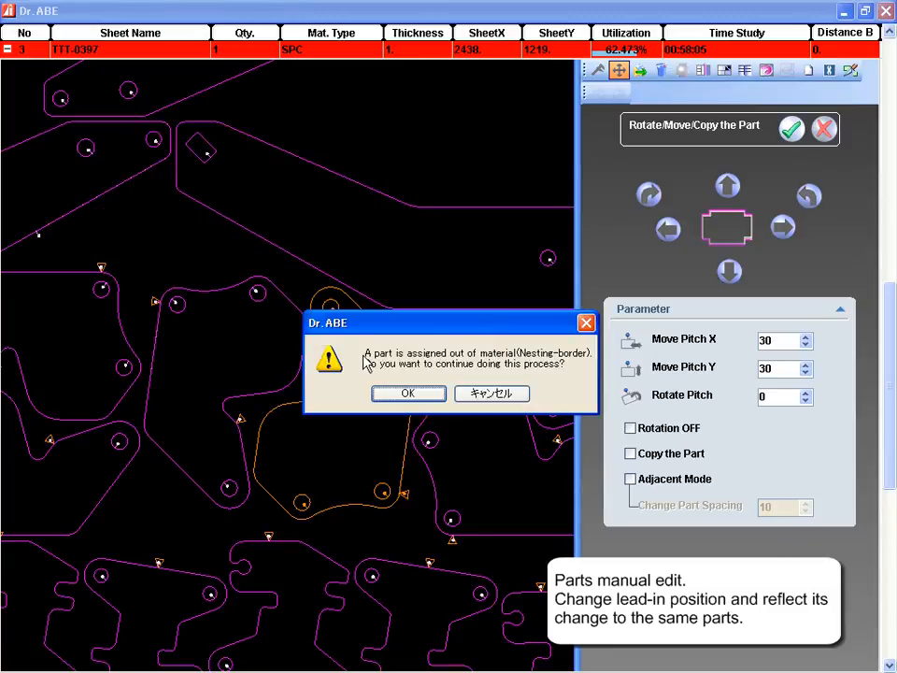
left_click(408, 392)
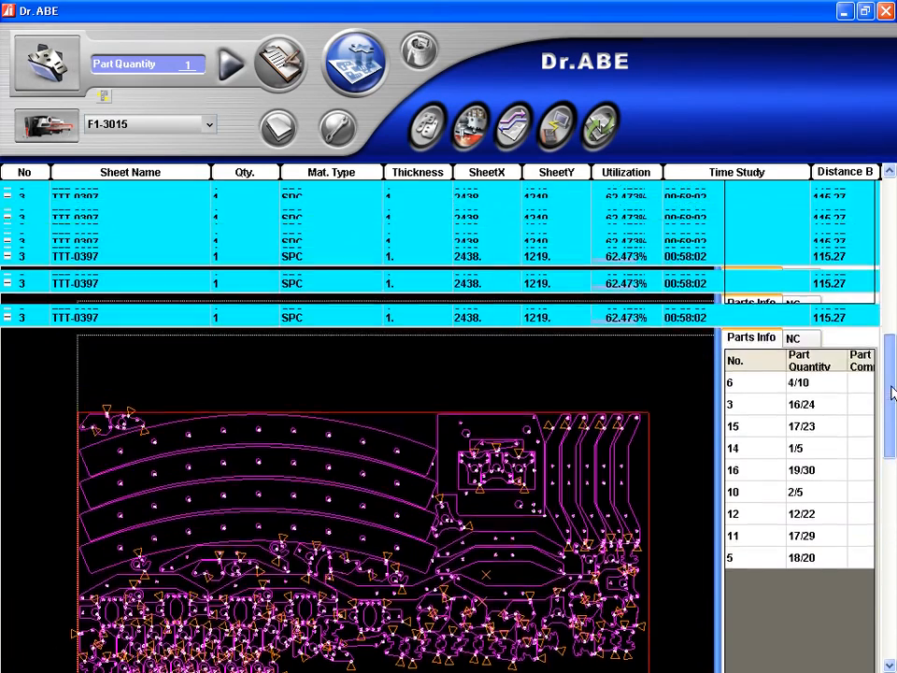
Send sheet TTT-0400 to the Simulation window showing its NC code and cutting layout.
scroll("down", 3)
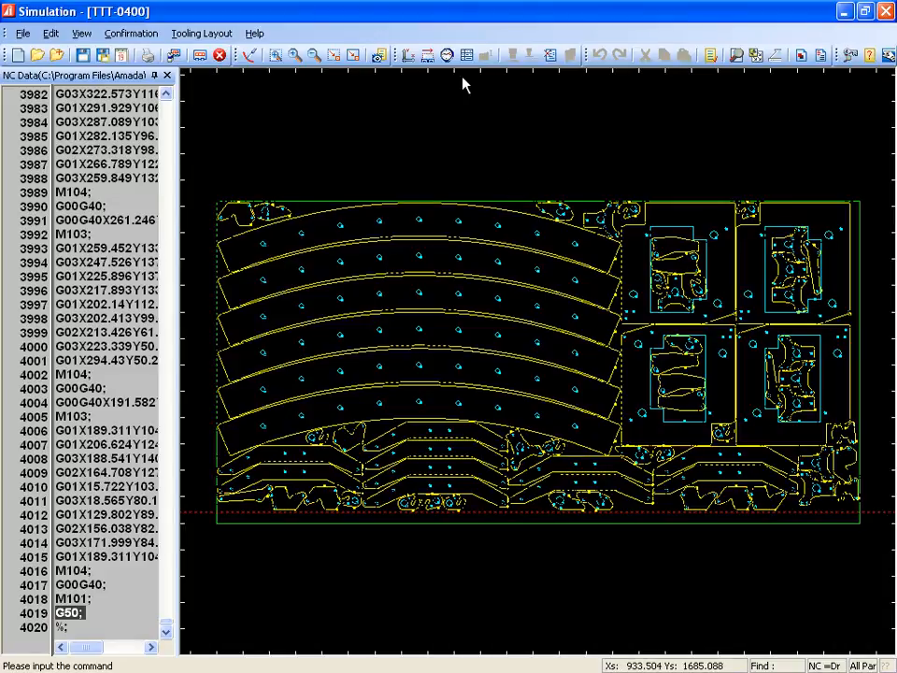
Review the Process Time Confirmation for TTT-0400 showing 45 min 8 sec total.
left_click(447, 56)
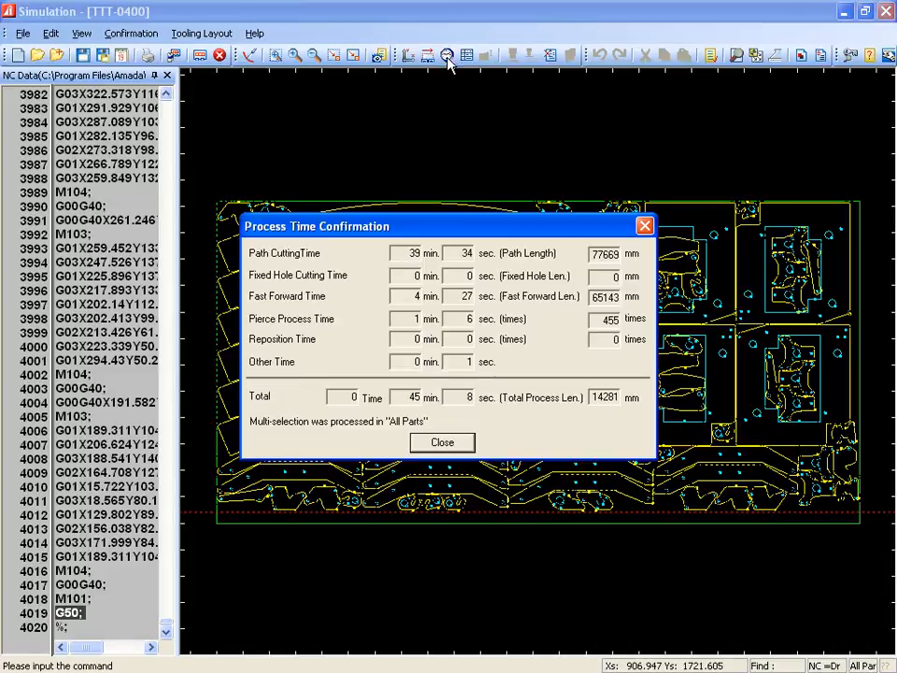
mouse_move(265, 52)
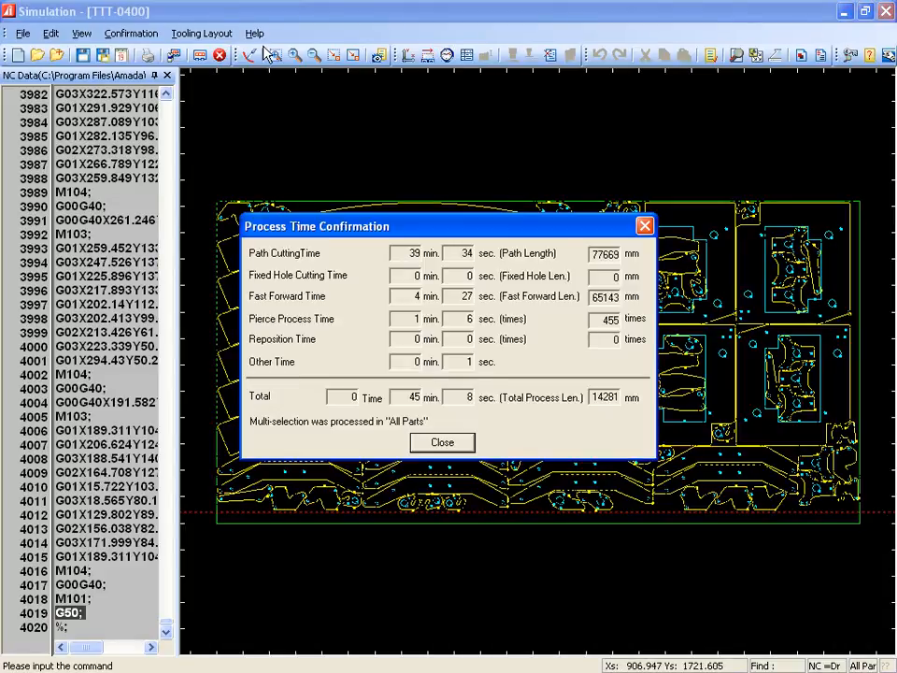
mouse_move(365, 364)
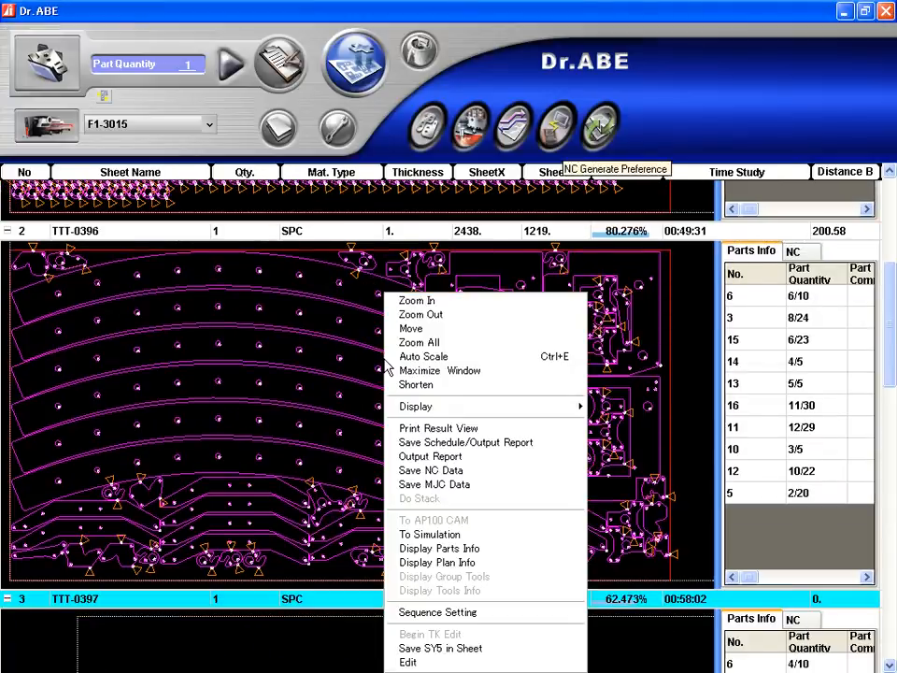
Generate the Schedule Sheet Report with Sheet Info and scroll through TTT-0396's layout preview.
left_click(430, 456)
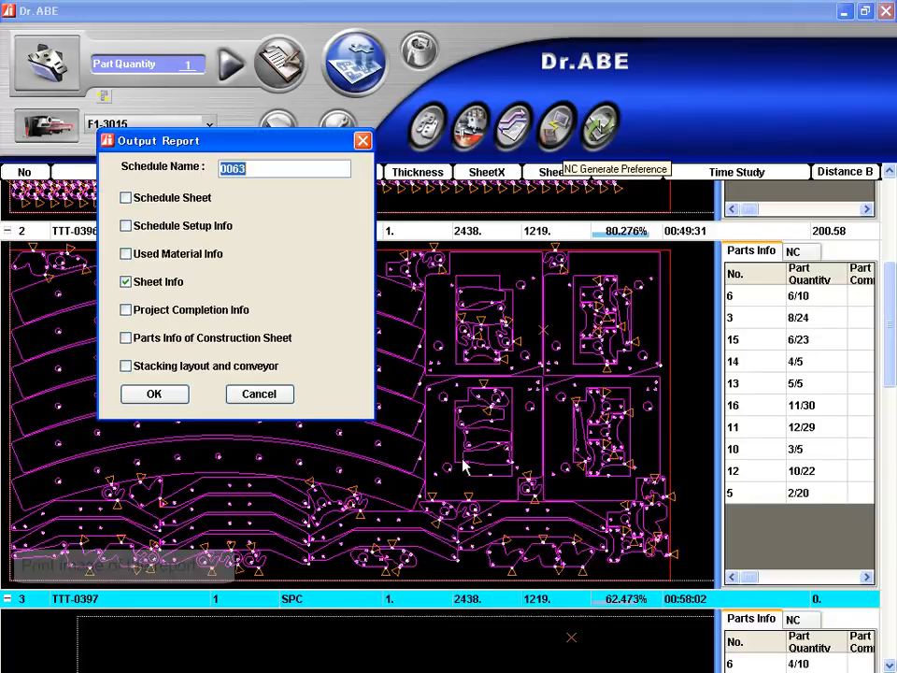
mouse_move(154, 393)
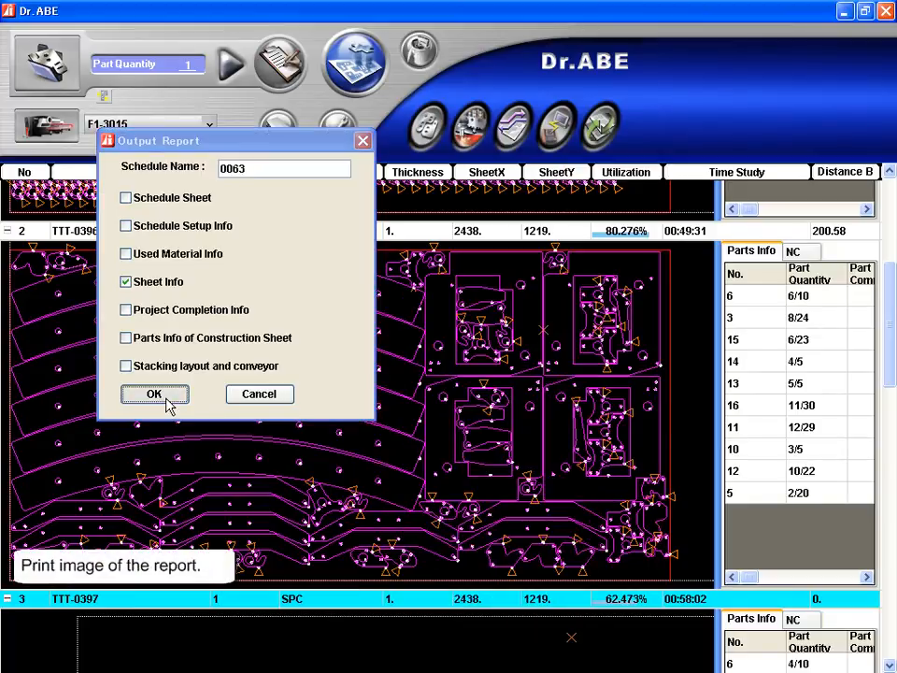
left_click(154, 393)
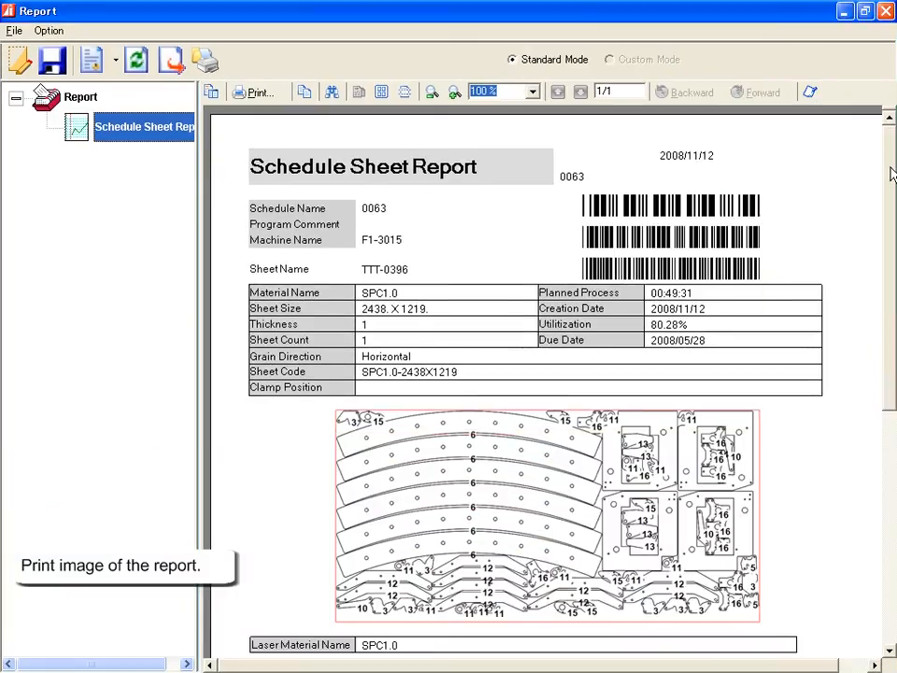
scroll("down", 3)
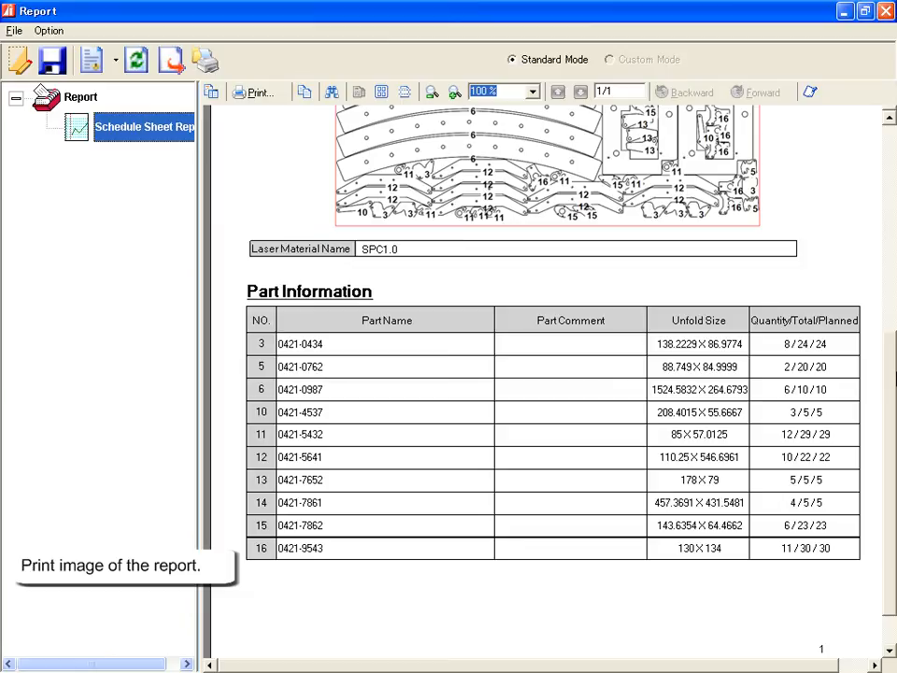
scroll("up", 3)
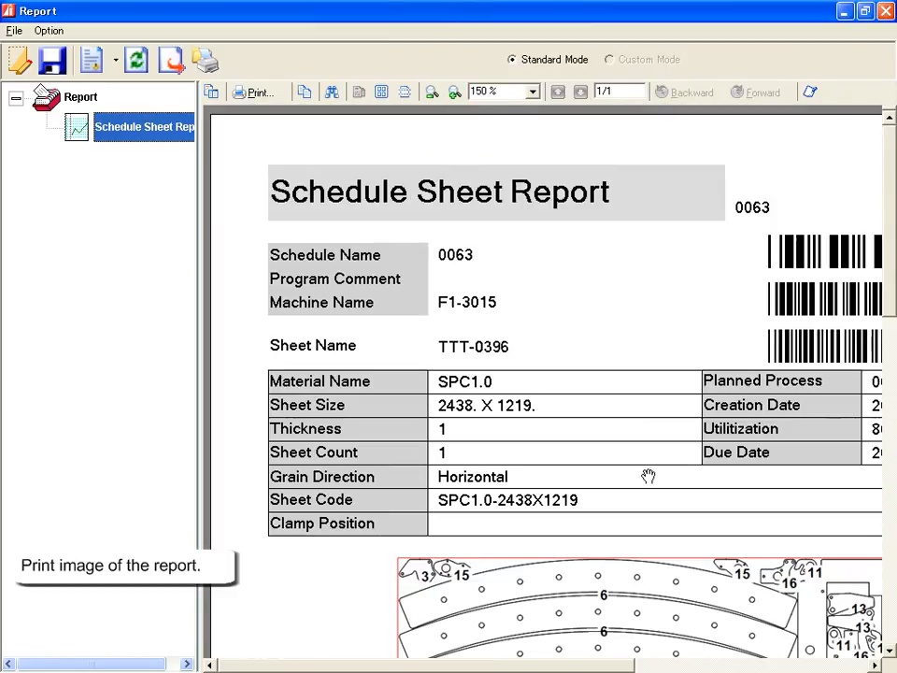
scroll("right", 3)
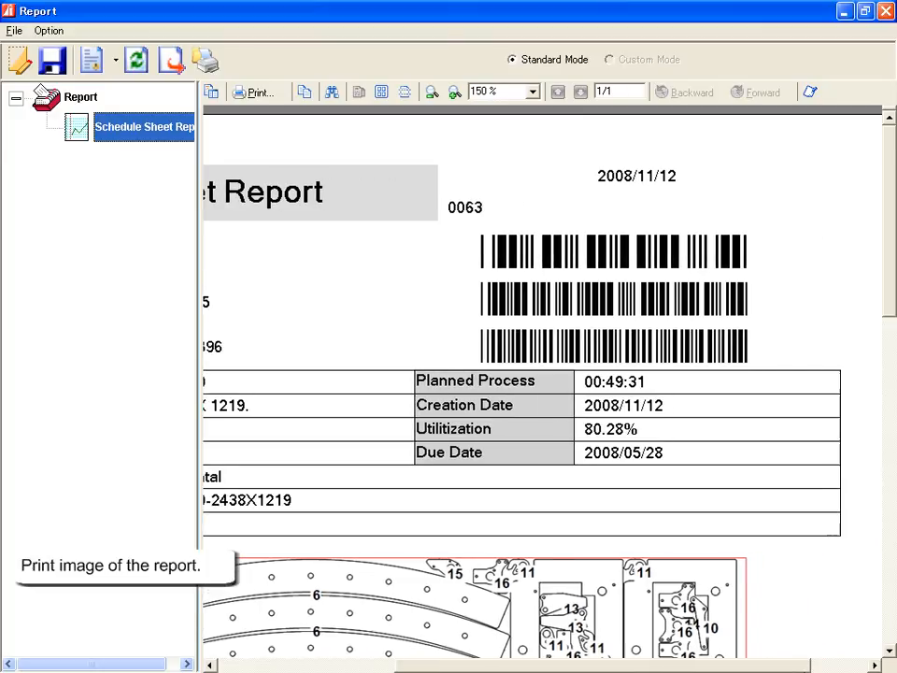
scroll("down", 3)
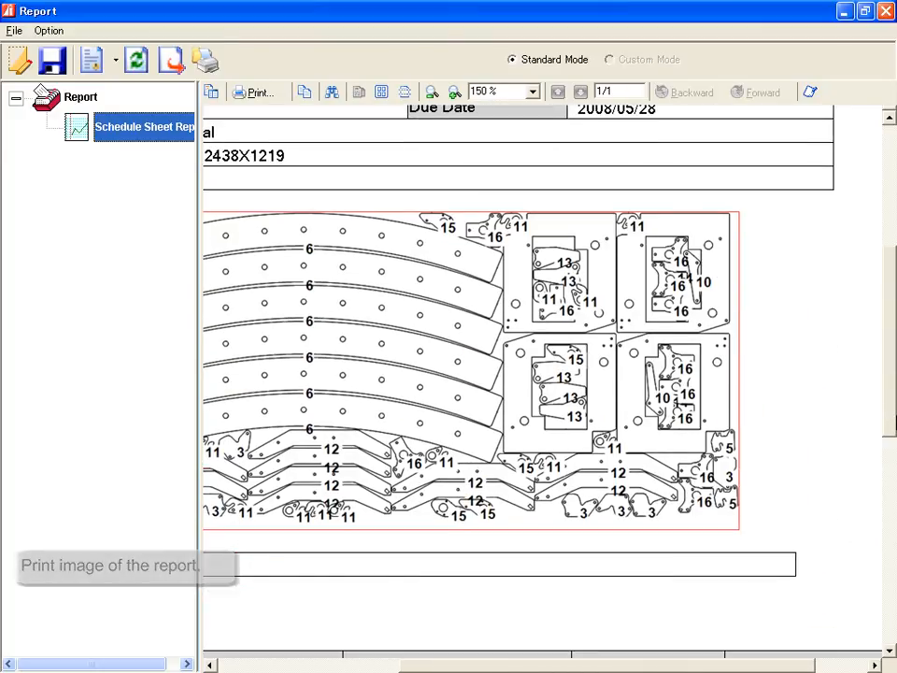
mouse_move(714, 185)
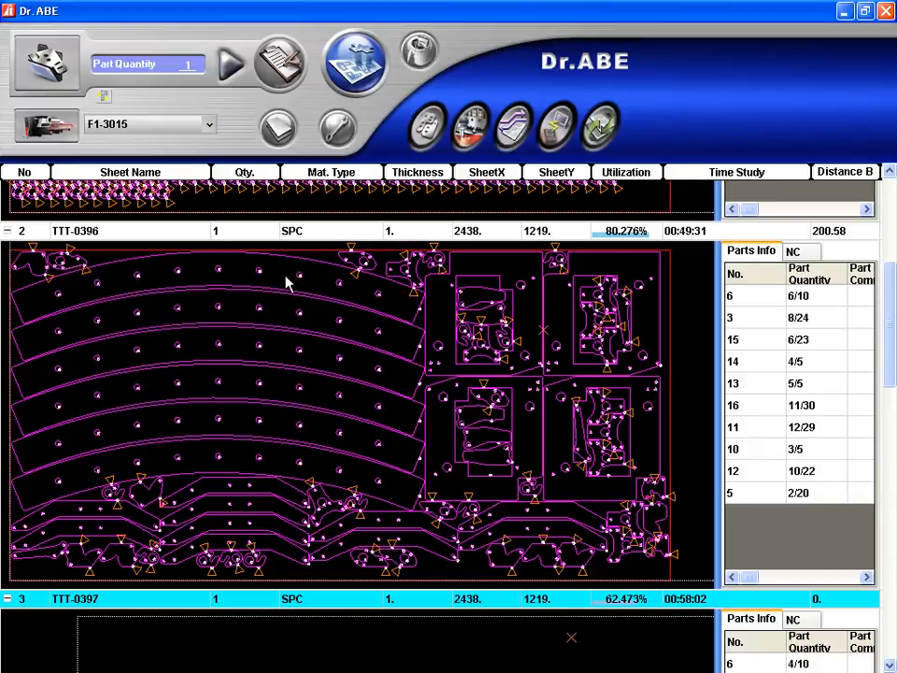
Start Save Schedule/Output Report, confirm settings and save the TTT-0398 remnant.
right_click(288, 282)
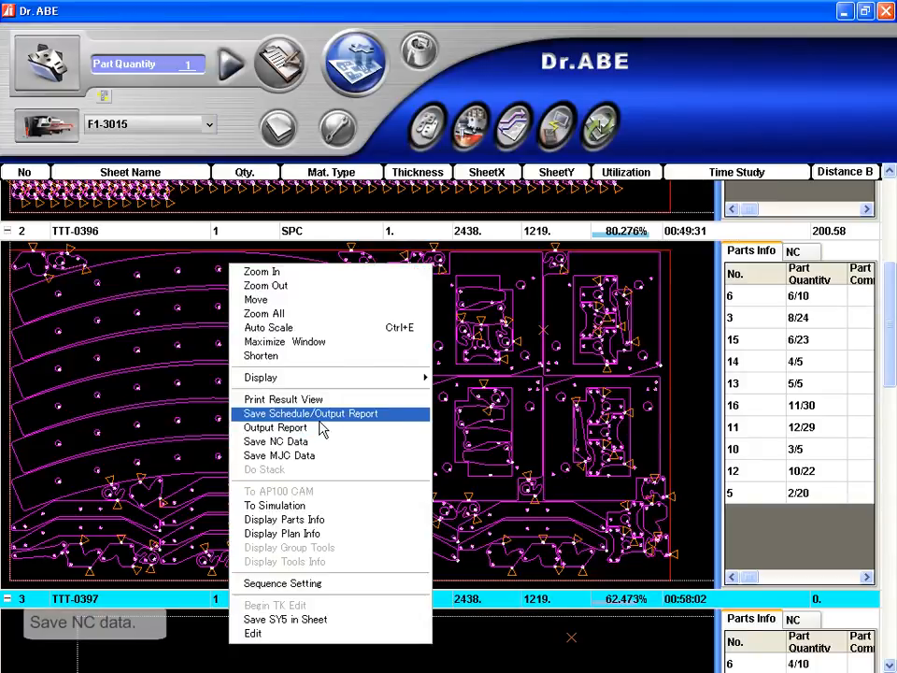
left_click(311, 413)
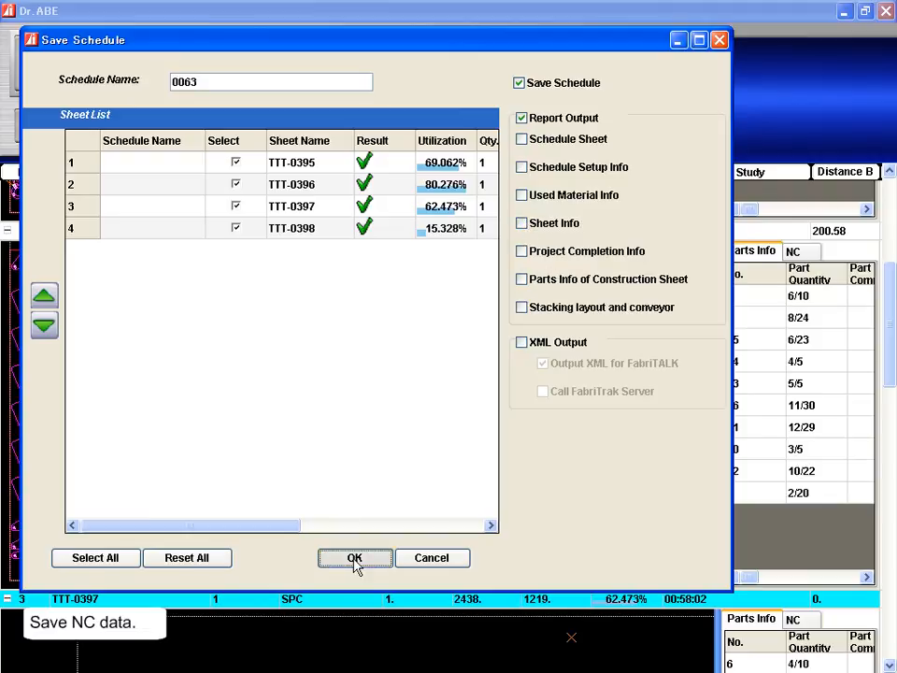
left_click(355, 557)
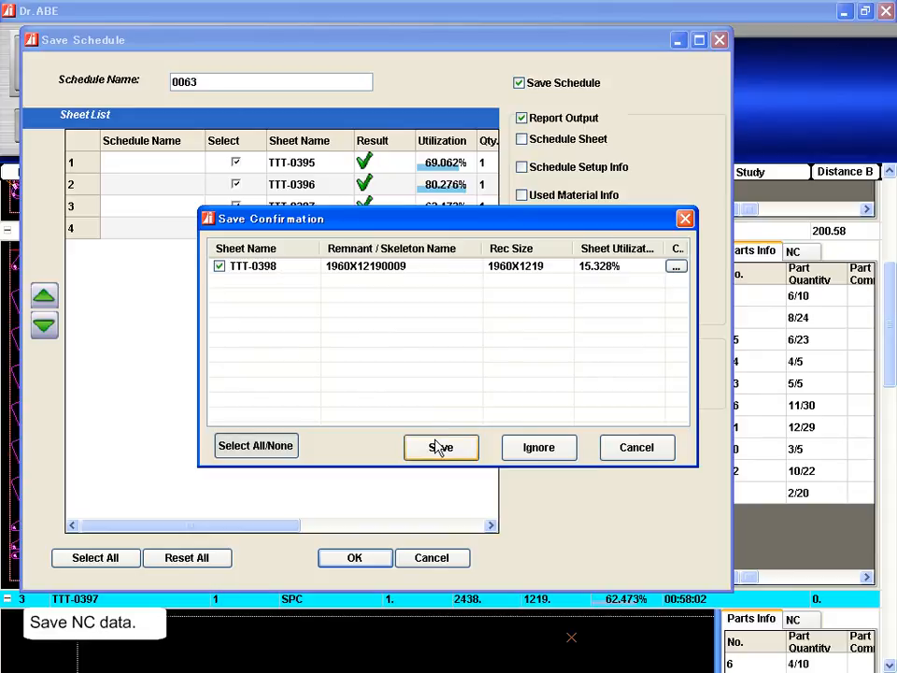
left_click(441, 447)
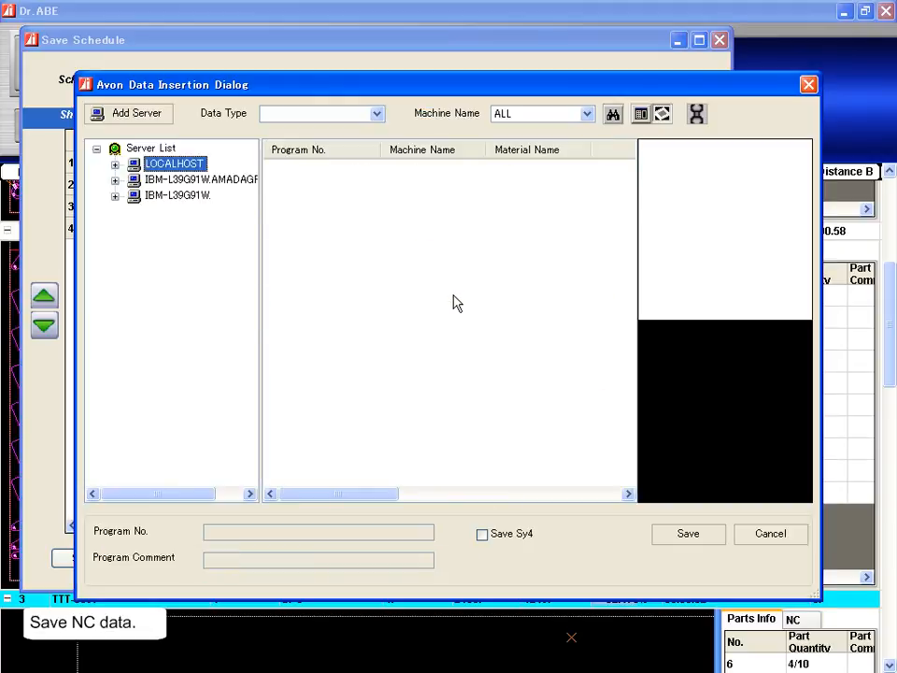
Store the schedule in the LOCALHOST folder and acknowledge 'Complete saving schedule!'.
left_click(114, 165)
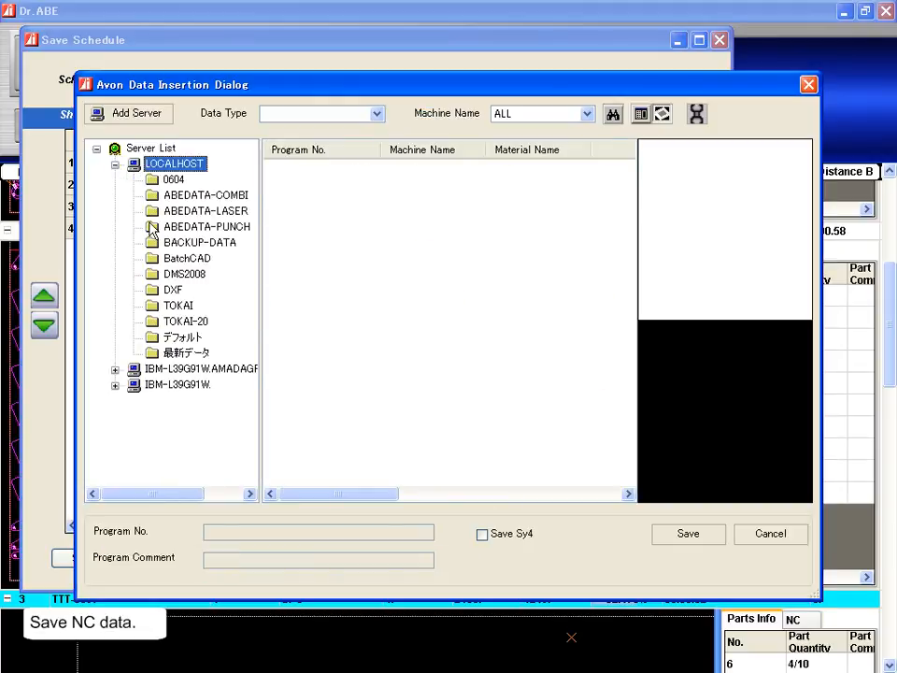
left_click(183, 336)
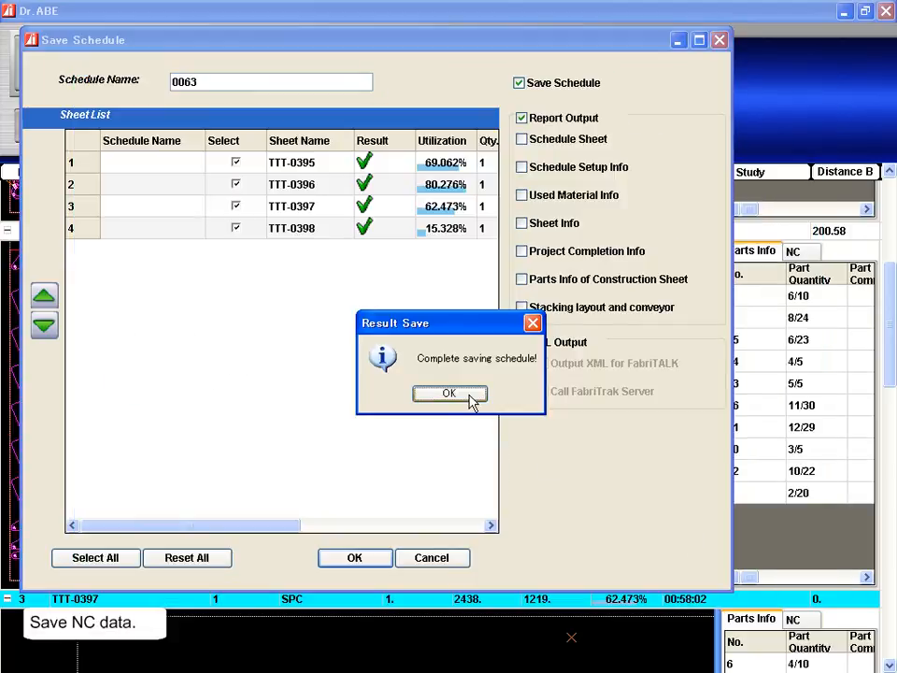
left_click(449, 393)
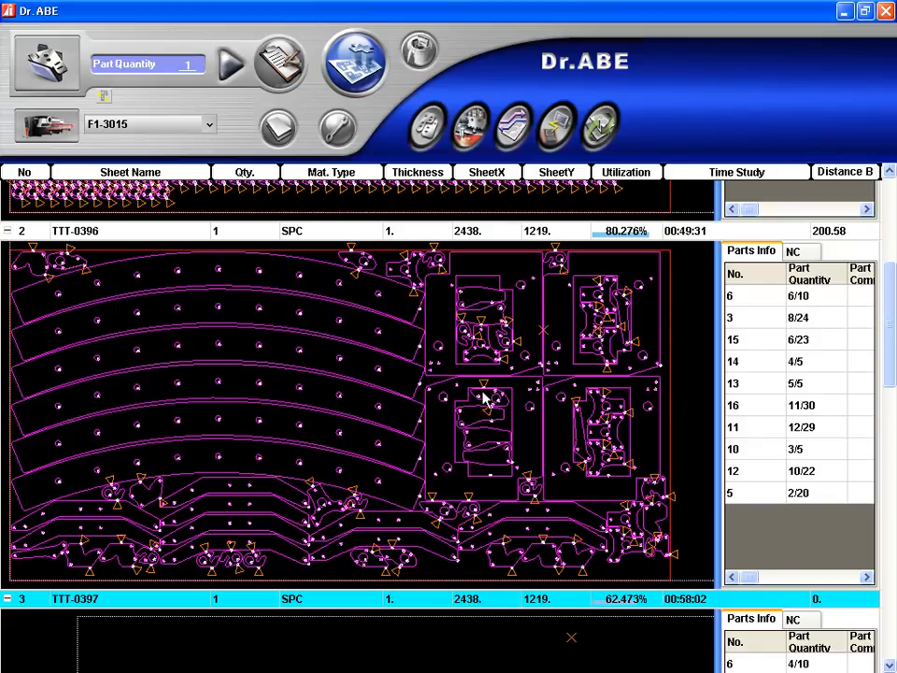